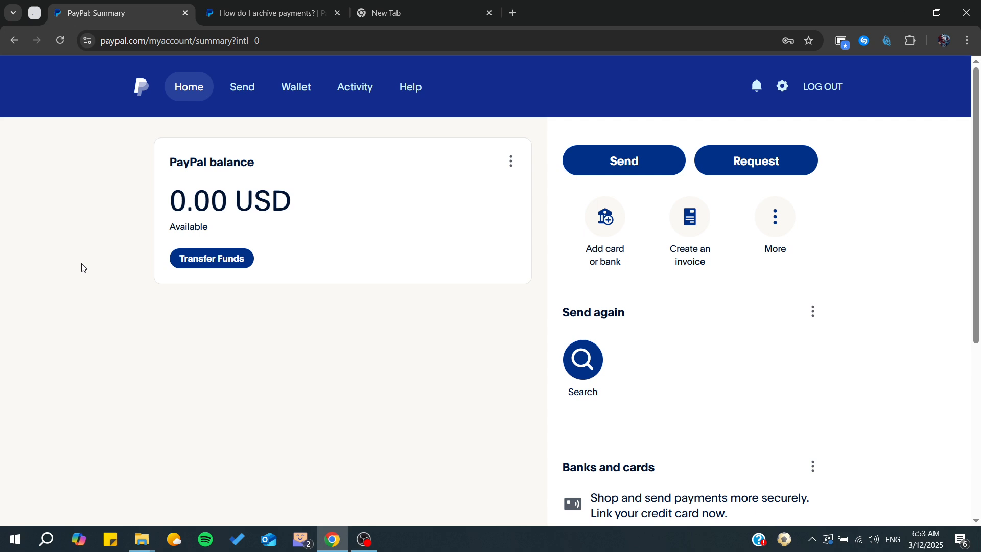
Close the blank new tab and switch to the 'How do I archive payments?' help article.
click(489, 12)
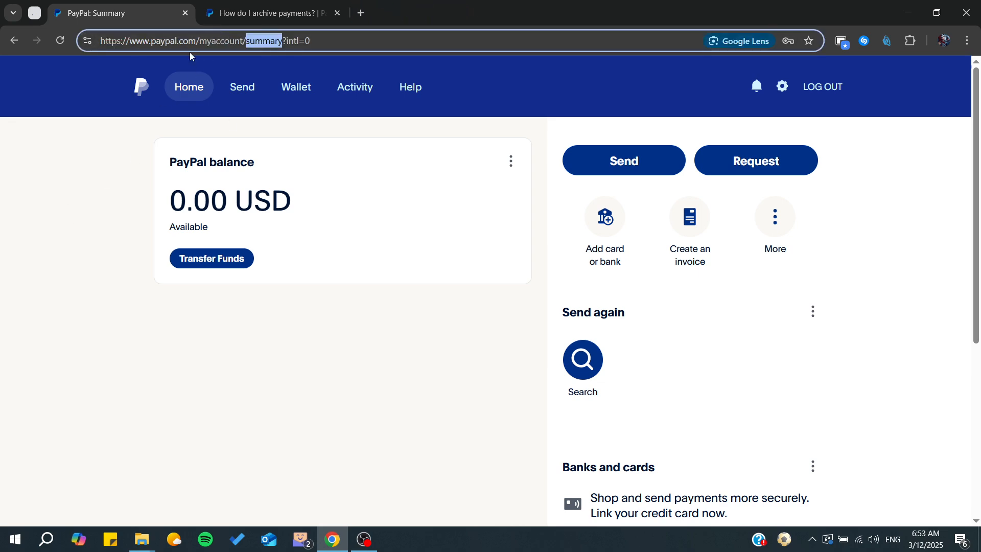
click(268, 12)
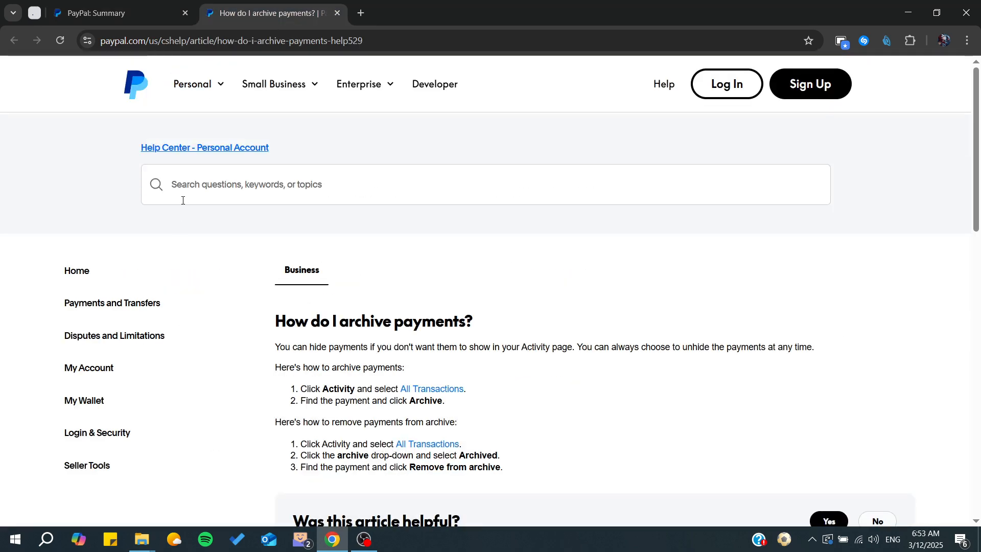
mouse_move(270, 316)
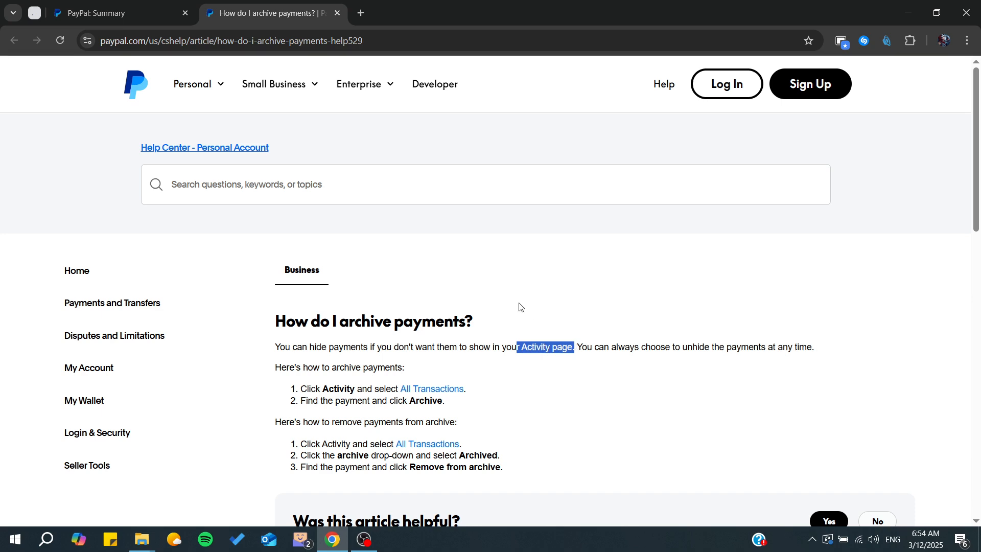
Zoom in and read through the archive and remove-from-archive steps, highlighting them.
key(ctrl+plus)
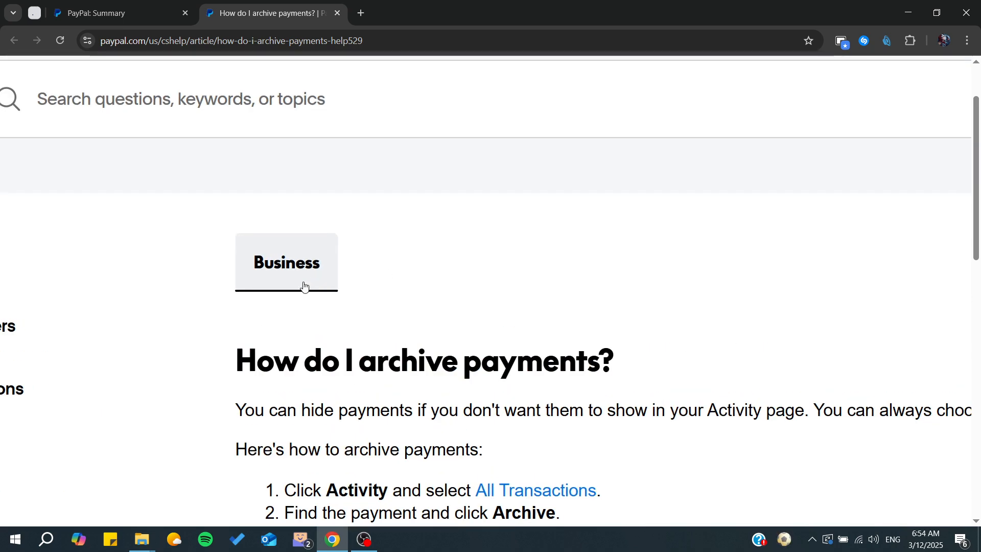
mouse_move(263, 261)
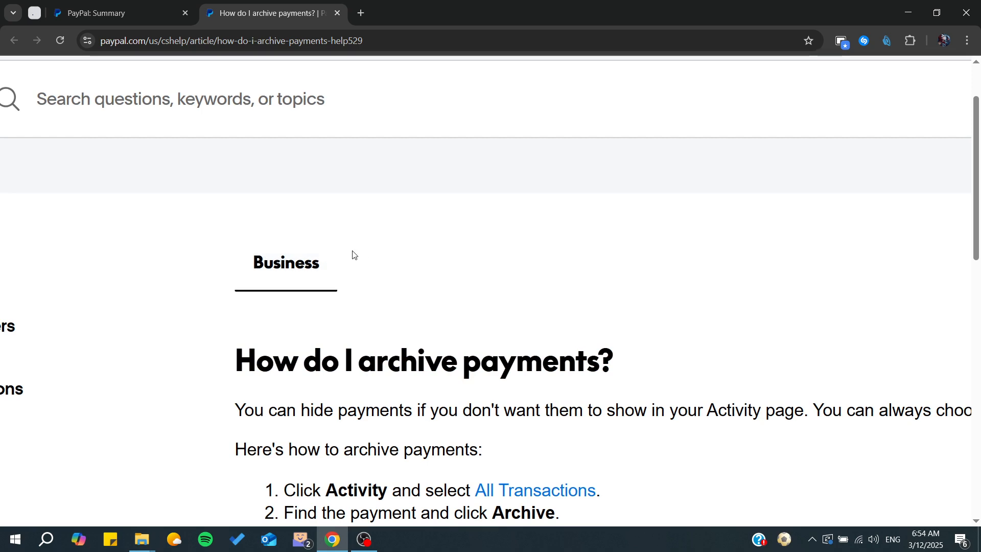
scroll(up, 3)
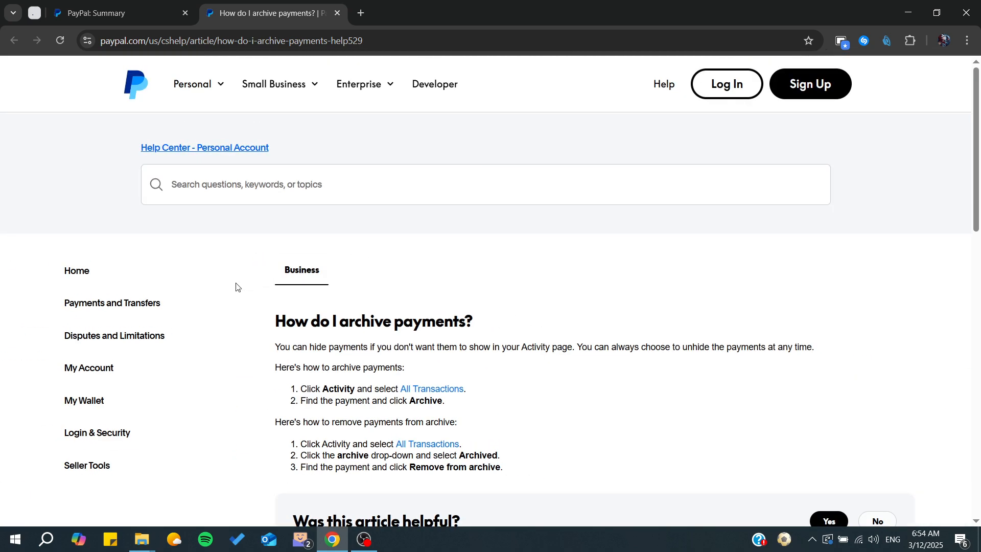
scroll(down, 3)
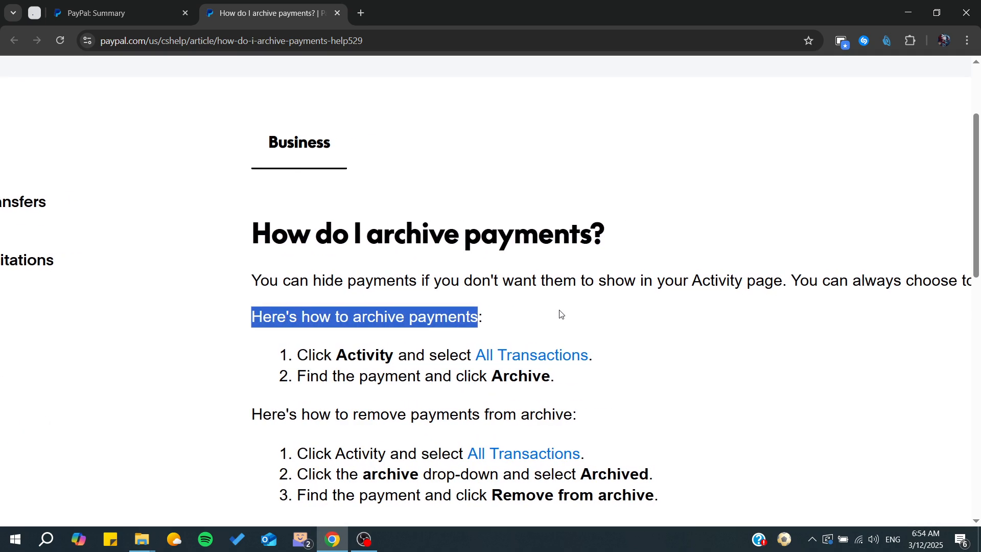
scroll(down, 3)
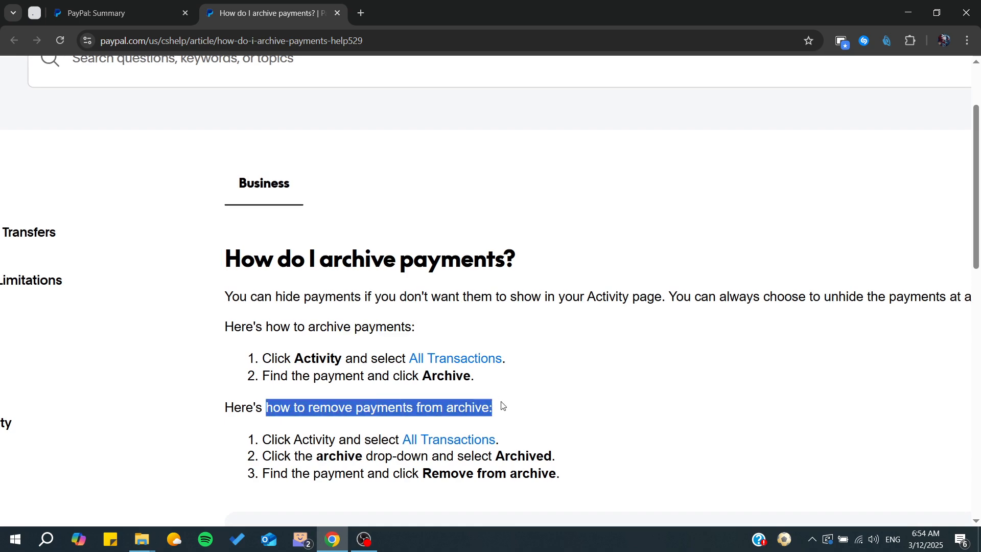
click(598, 371)
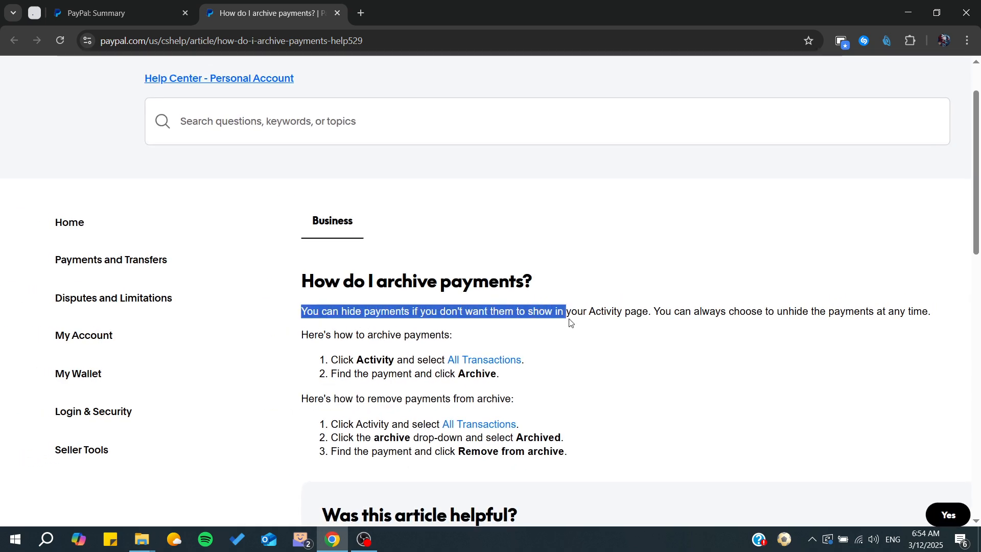
click(667, 316)
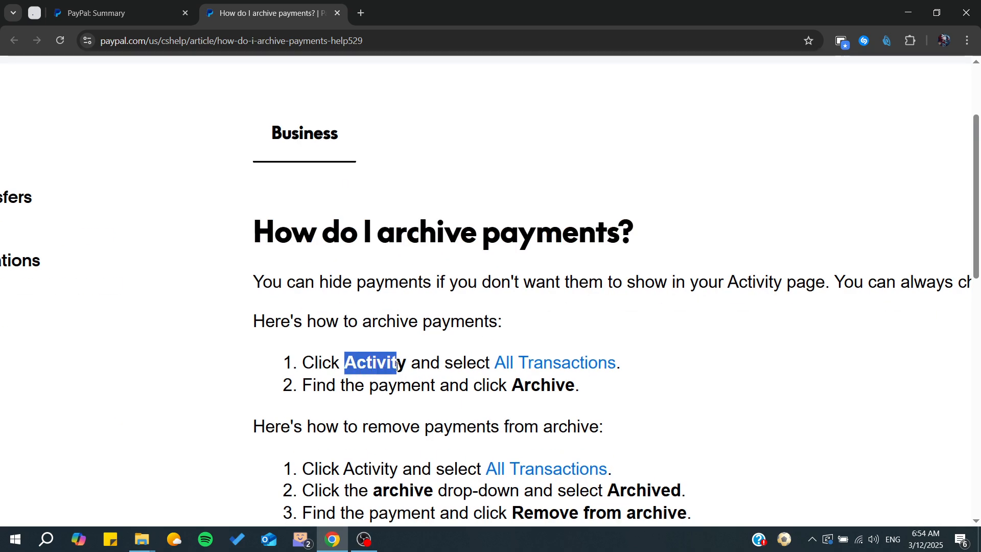
mouse_move(555, 363)
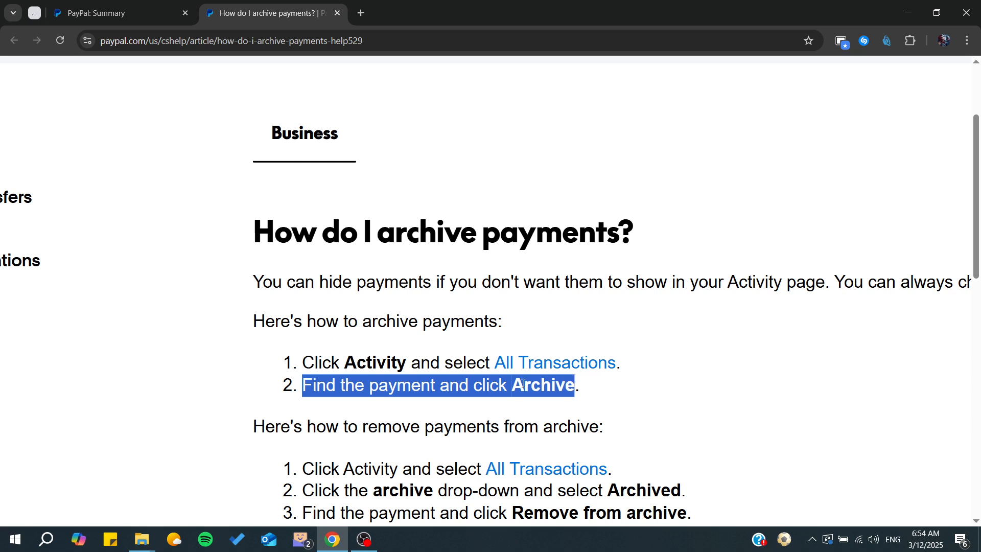
Return to the 'PayPal: Summary' account page.
click(118, 12)
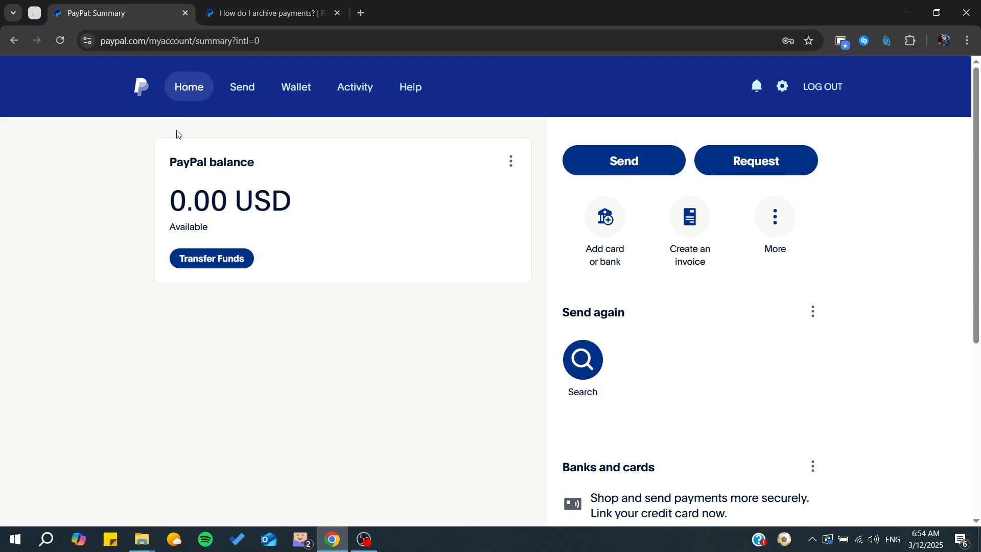
mouse_move(354, 86)
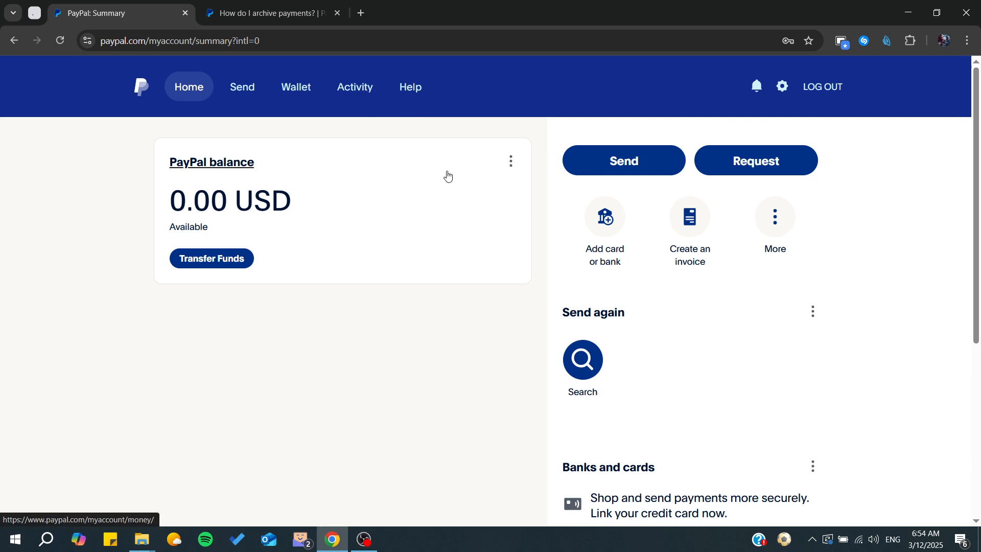
mouse_move(475, 127)
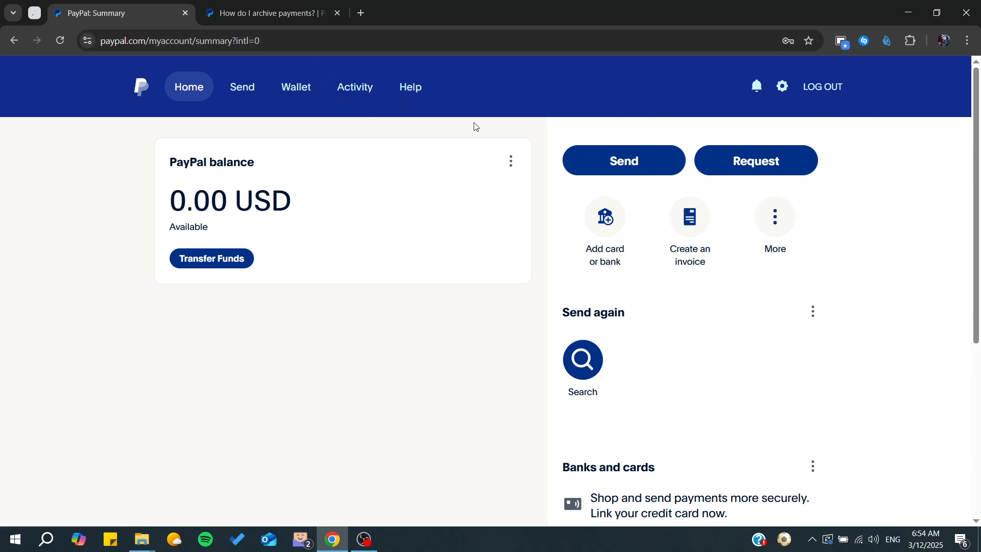
mouse_move(354, 86)
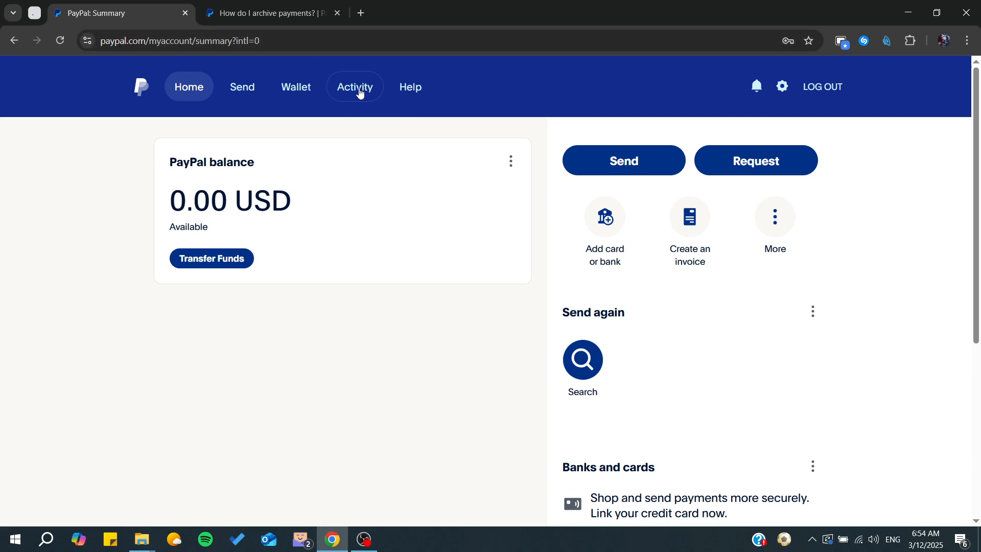
Go to the account's Activity page from the top navigation bar.
click(354, 86)
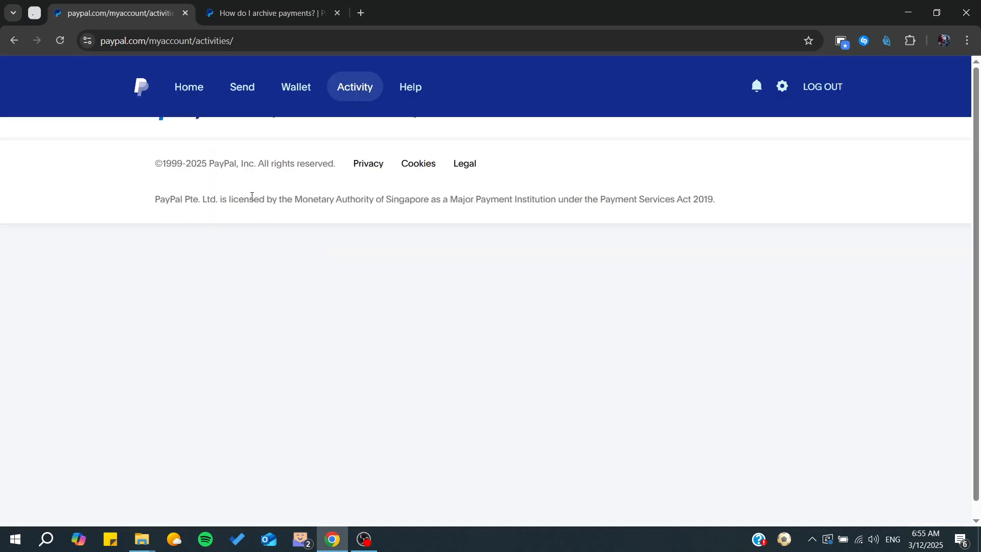
click(270, 12)
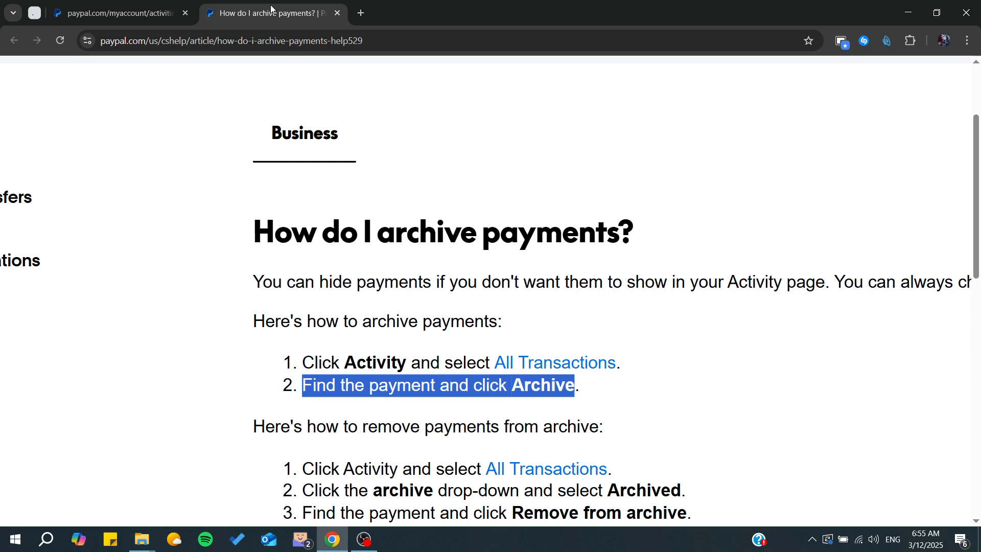
click(119, 12)
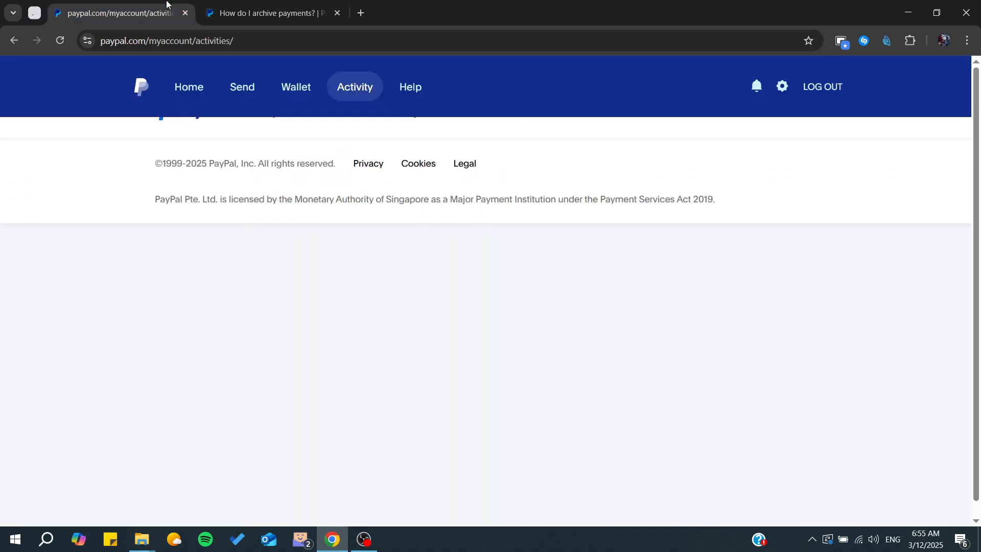
mouse_move(189, 423)
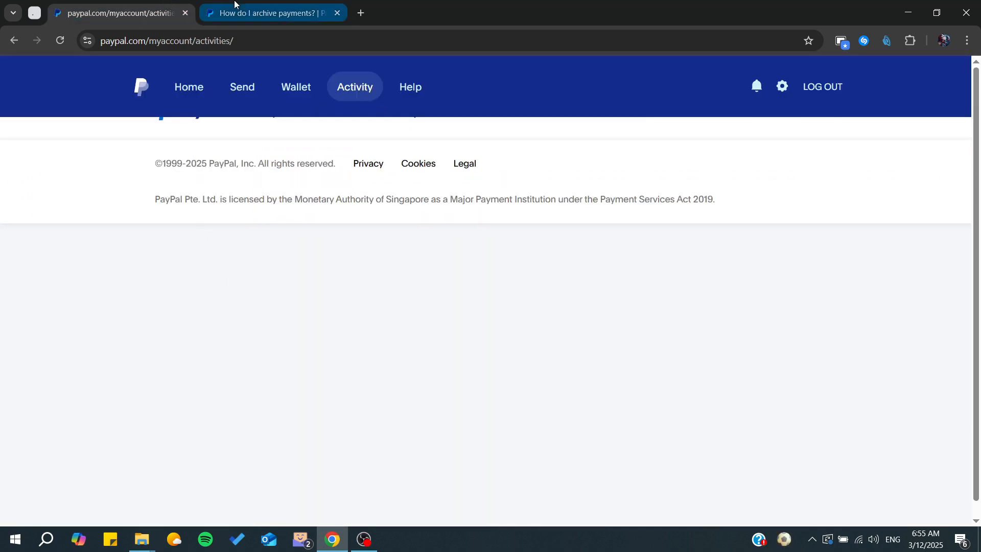
click(263, 12)
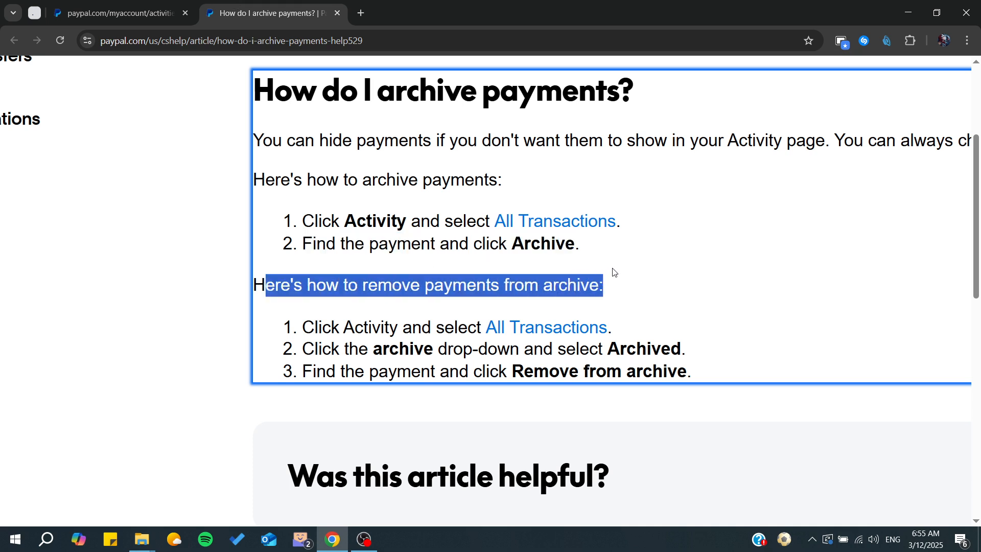
mouse_move(348, 355)
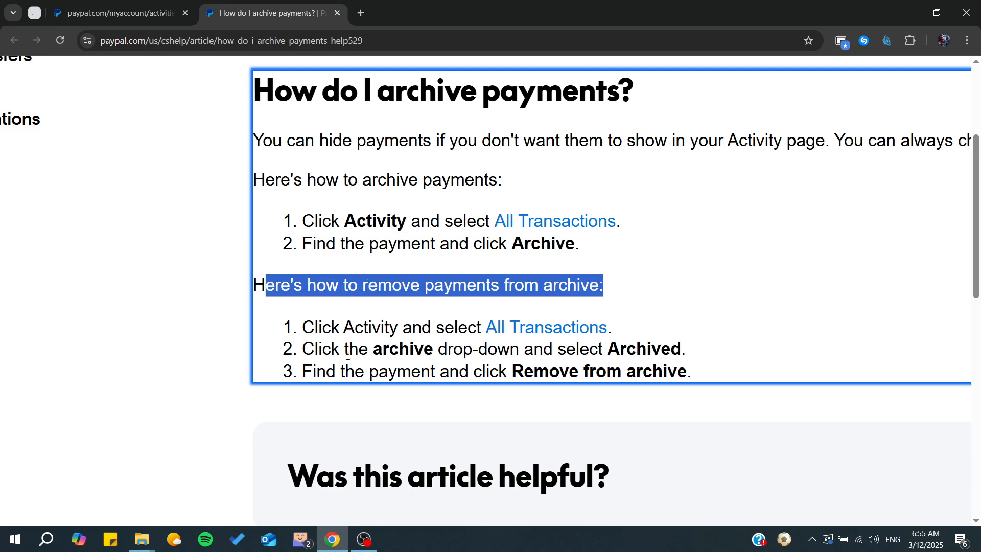
click(118, 13)
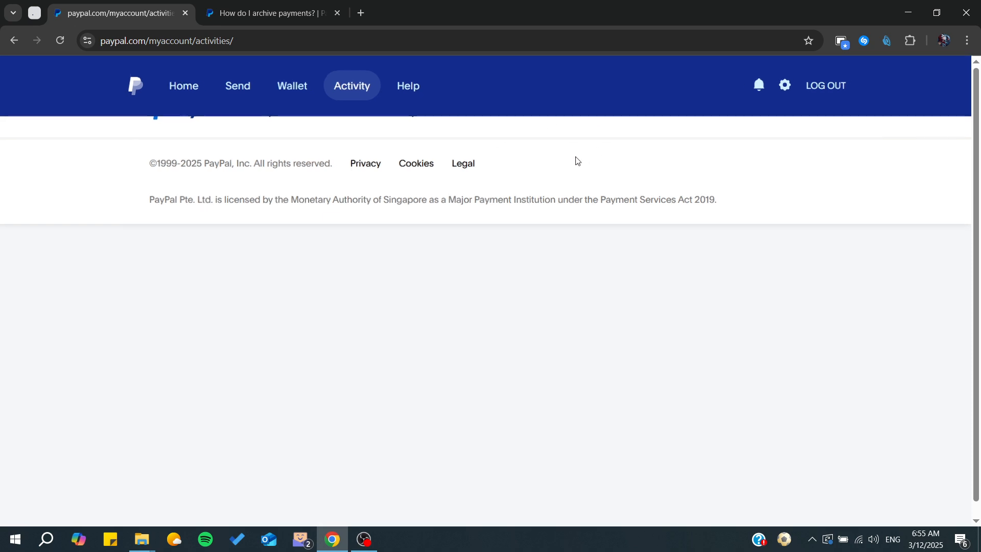
scroll(up, 3)
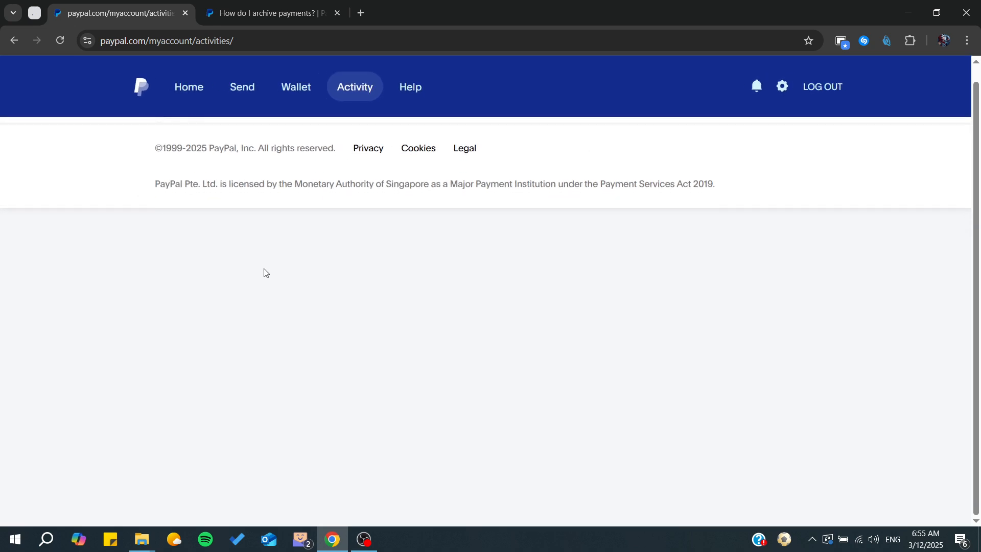
scroll(up, 3)
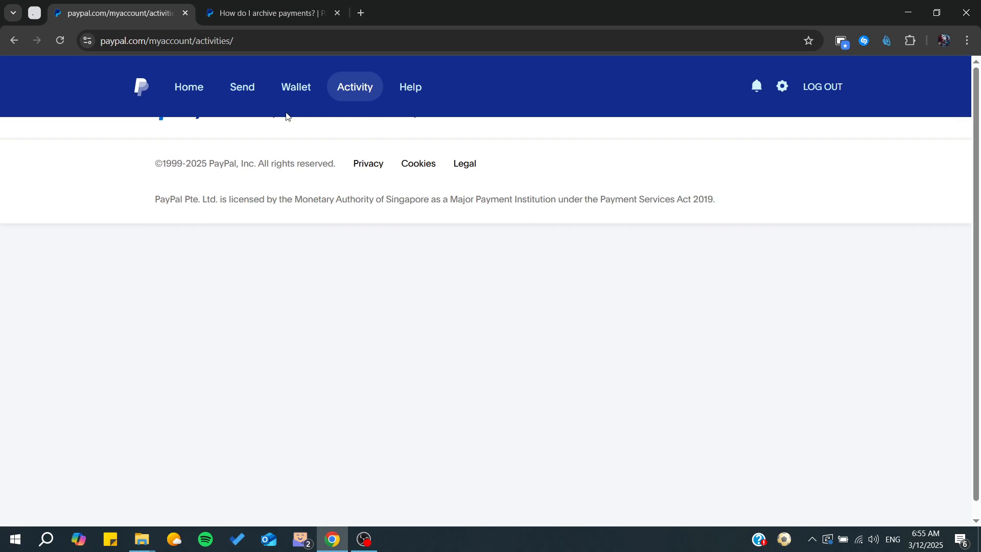
mouse_move(565, 170)
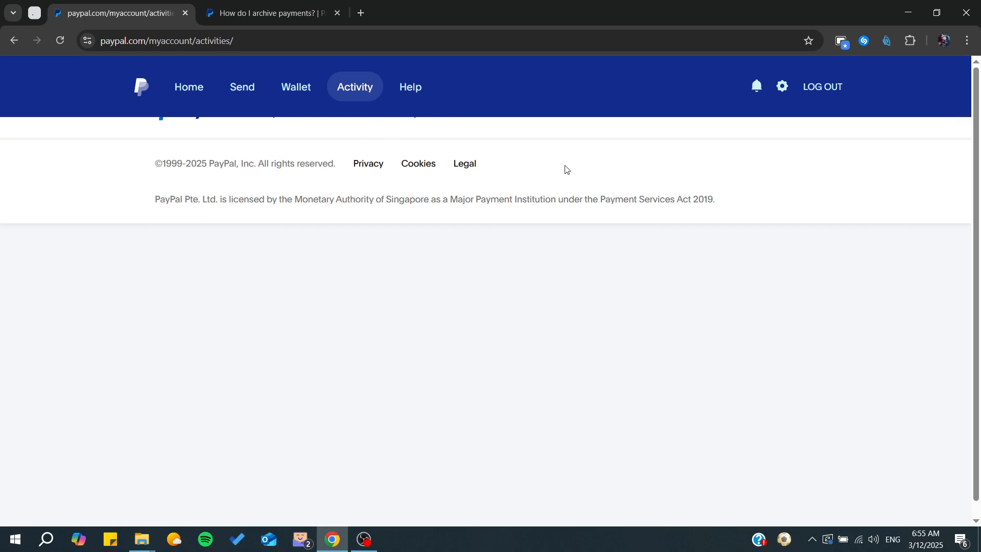
mouse_move(617, 152)
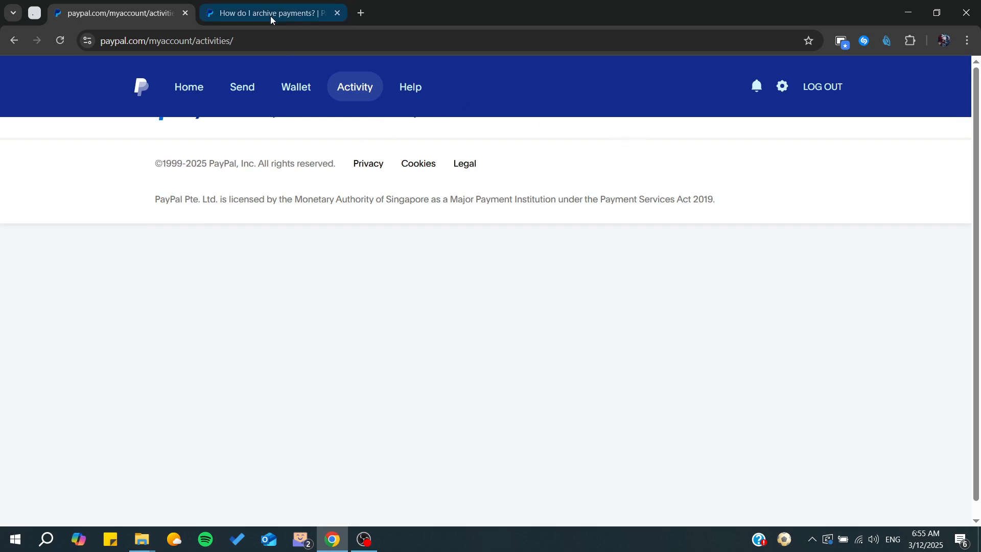
Switch back to the archiving help article and scroll through to its Related topics.
click(269, 12)
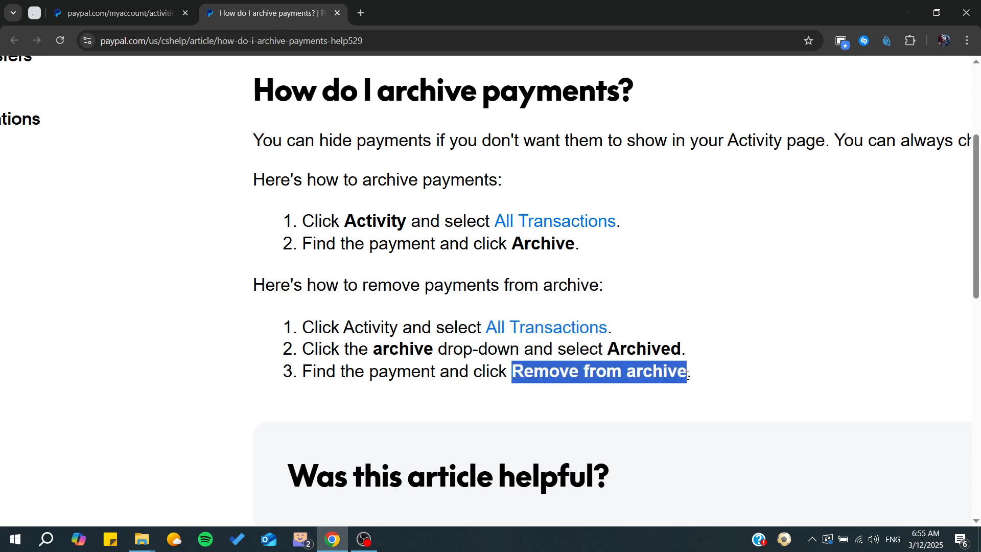
scroll(up, 3)
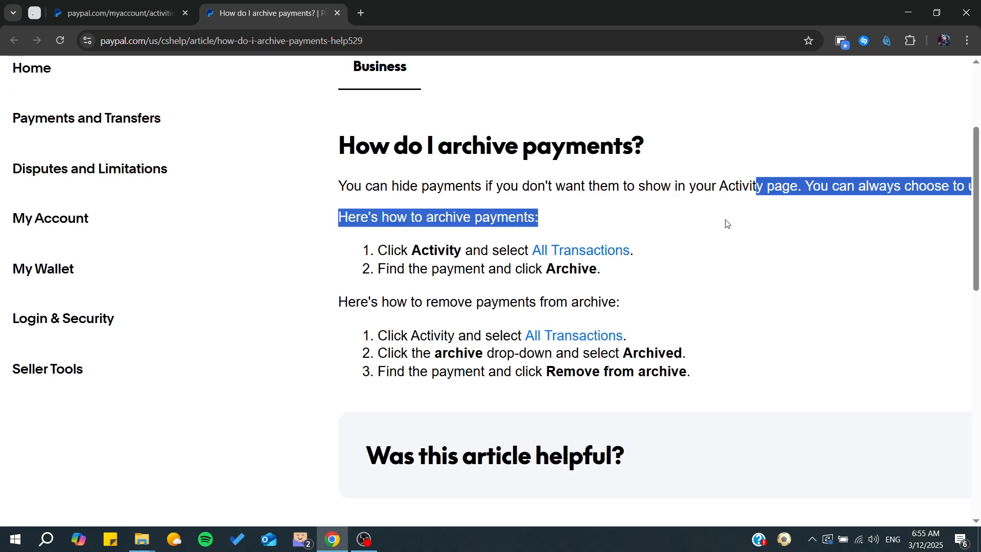
scroll(up, 3)
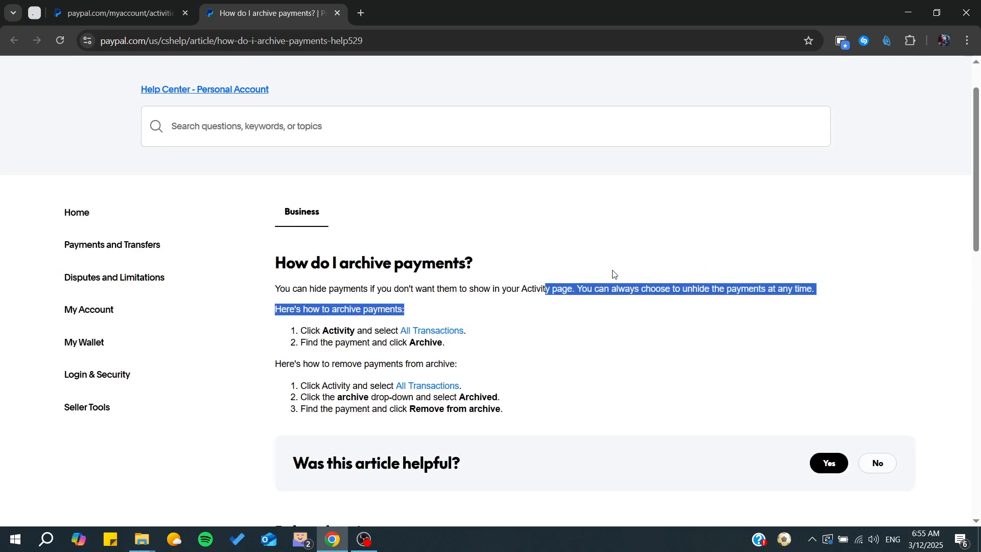
scroll(down, 3)
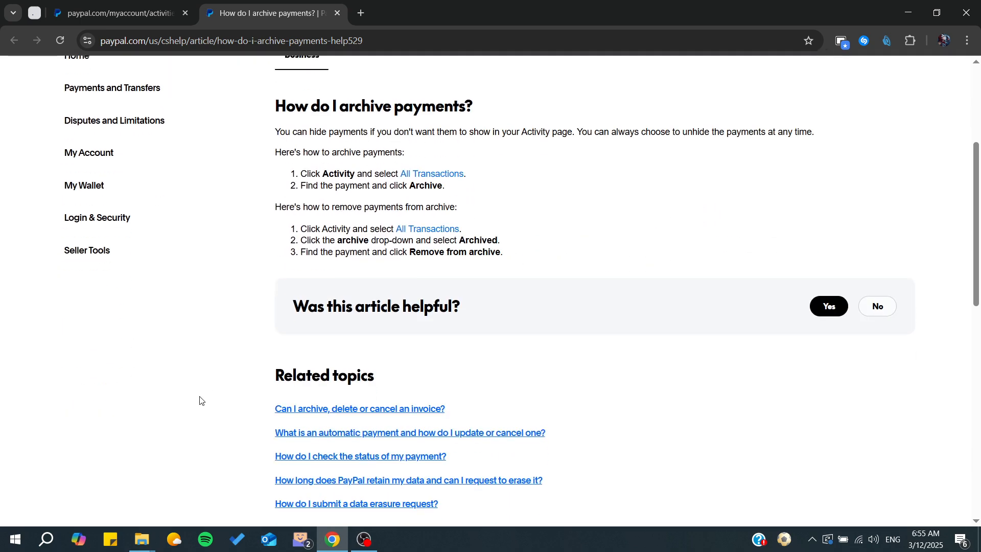